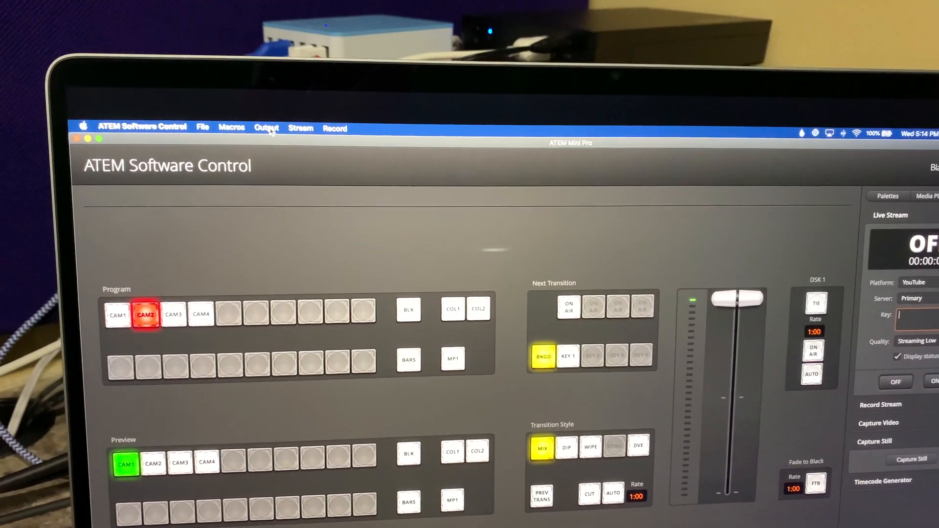
- Show the Output menu's source list, with Multi View checked as current output
{"action": "left_click", "coordinate": [266, 127]}
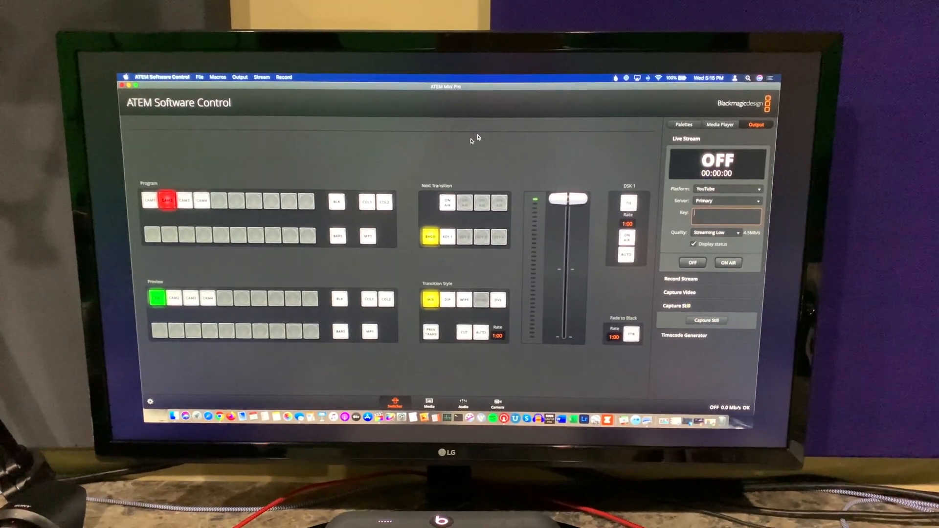
{"action": "left_click", "coordinate": [239, 76]}
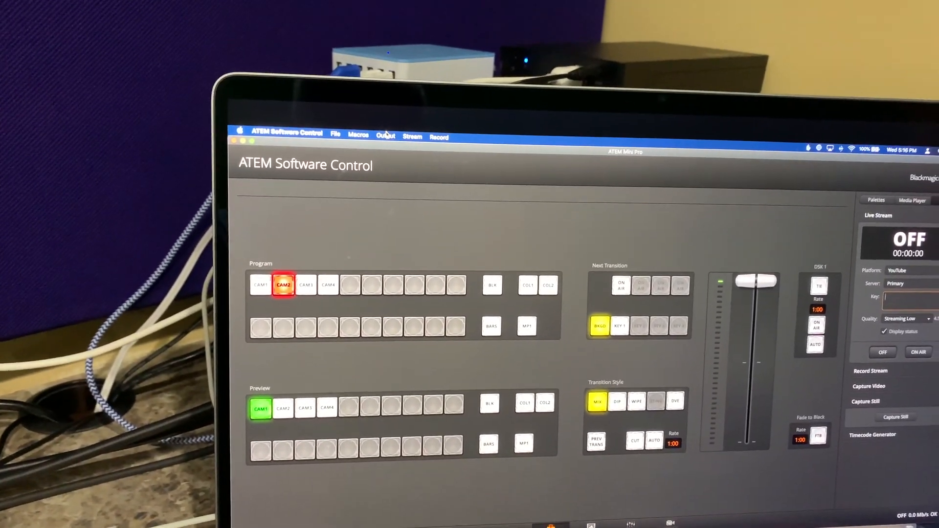
{"action": "left_click", "coordinate": [386, 135]}
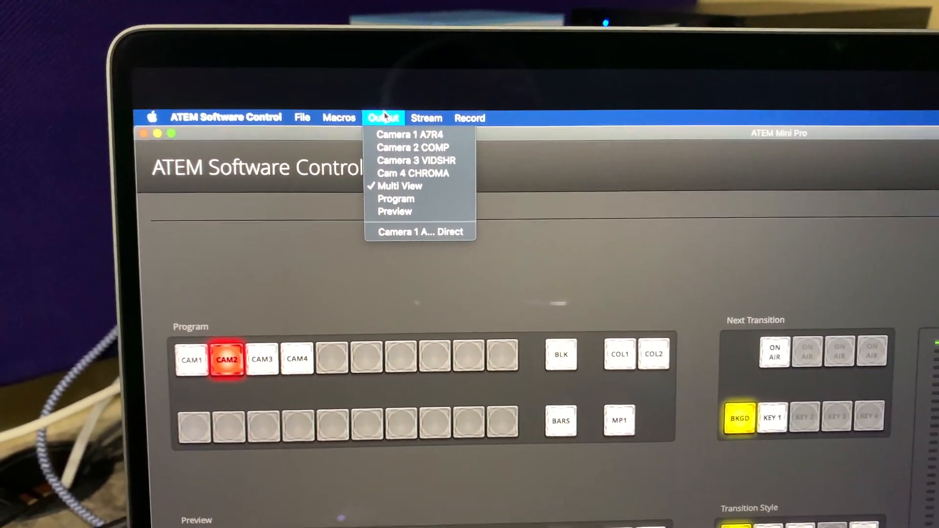